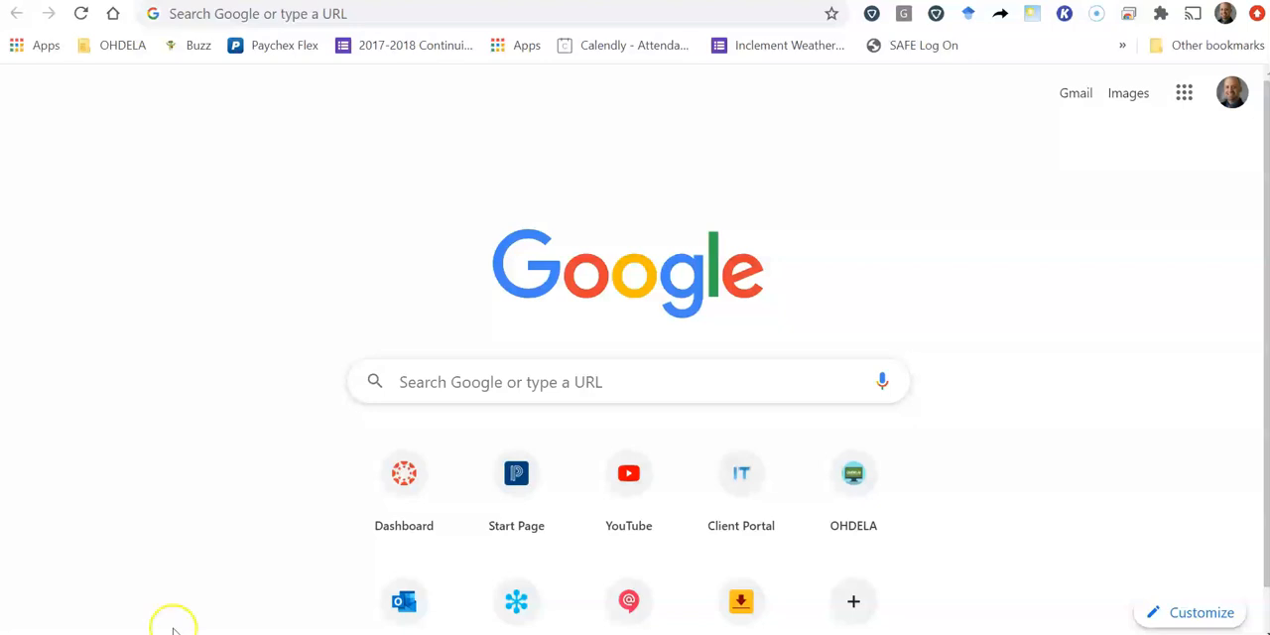
mouse_move(1258, 39)
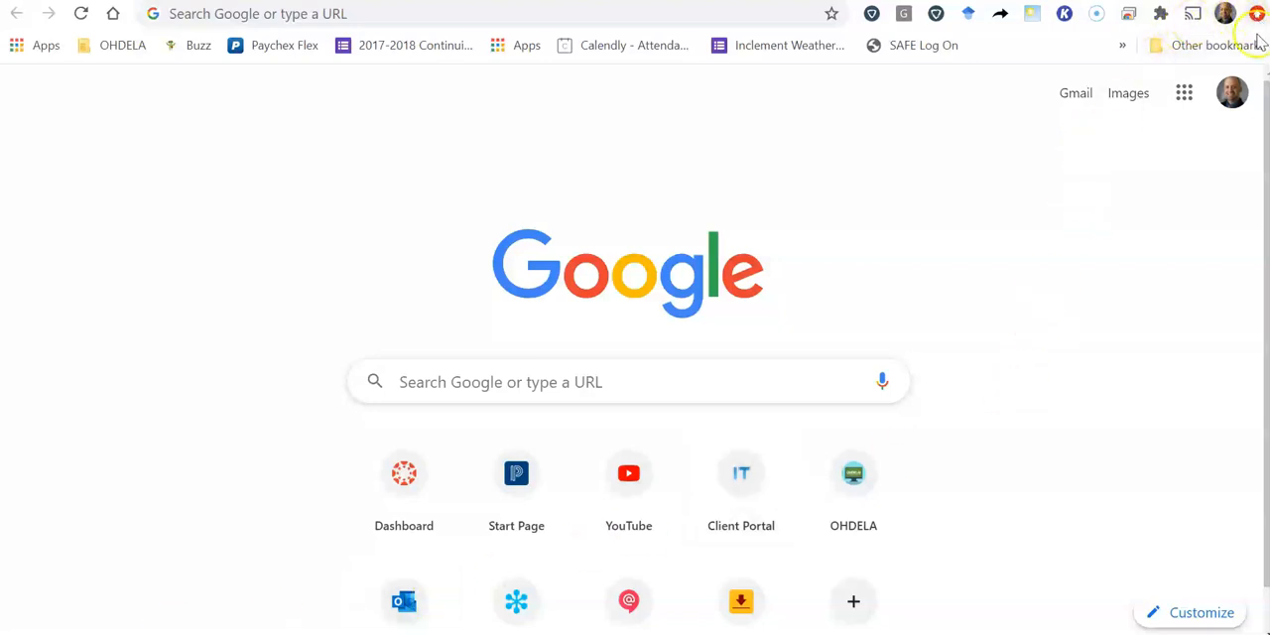
mouse_move(1256, 13)
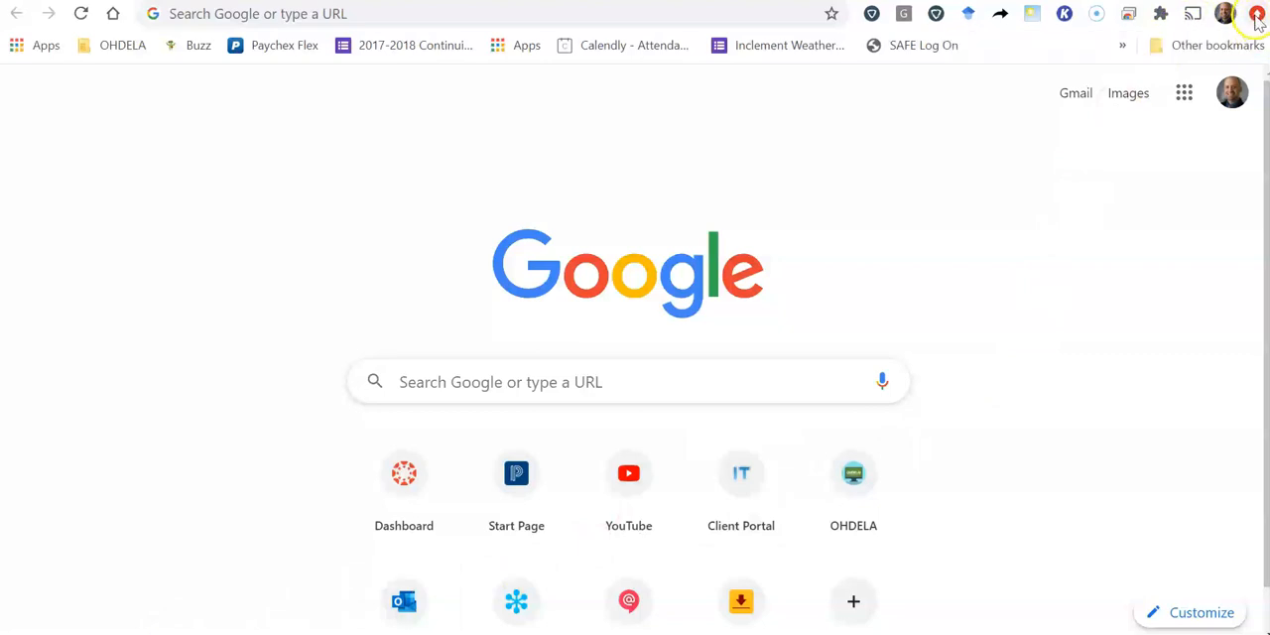
mouse_move(1256, 14)
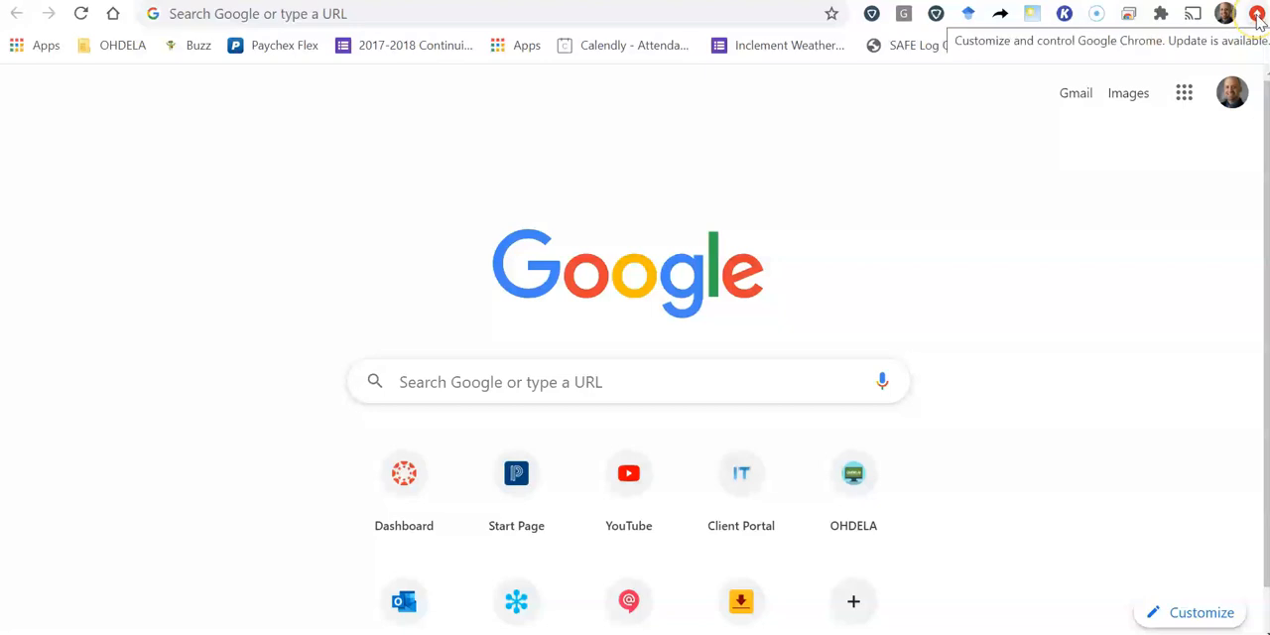
Step: Open Clear browsing data from the three-dot menu's More tools submenu
click(1256, 13)
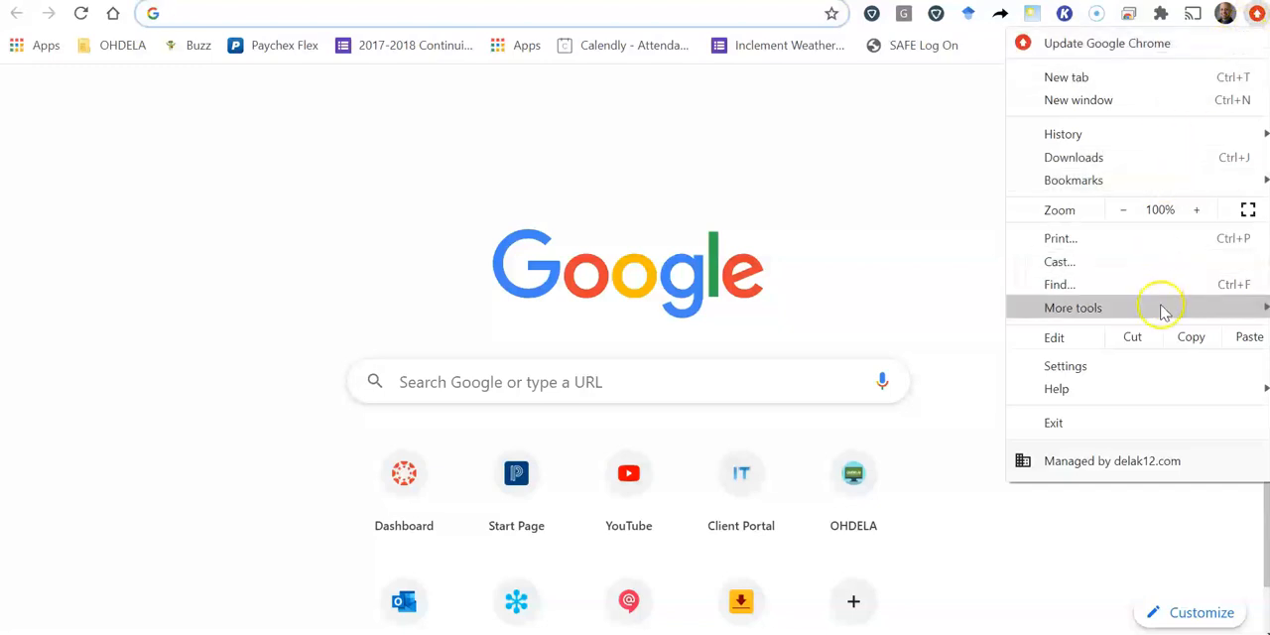
click(1073, 307)
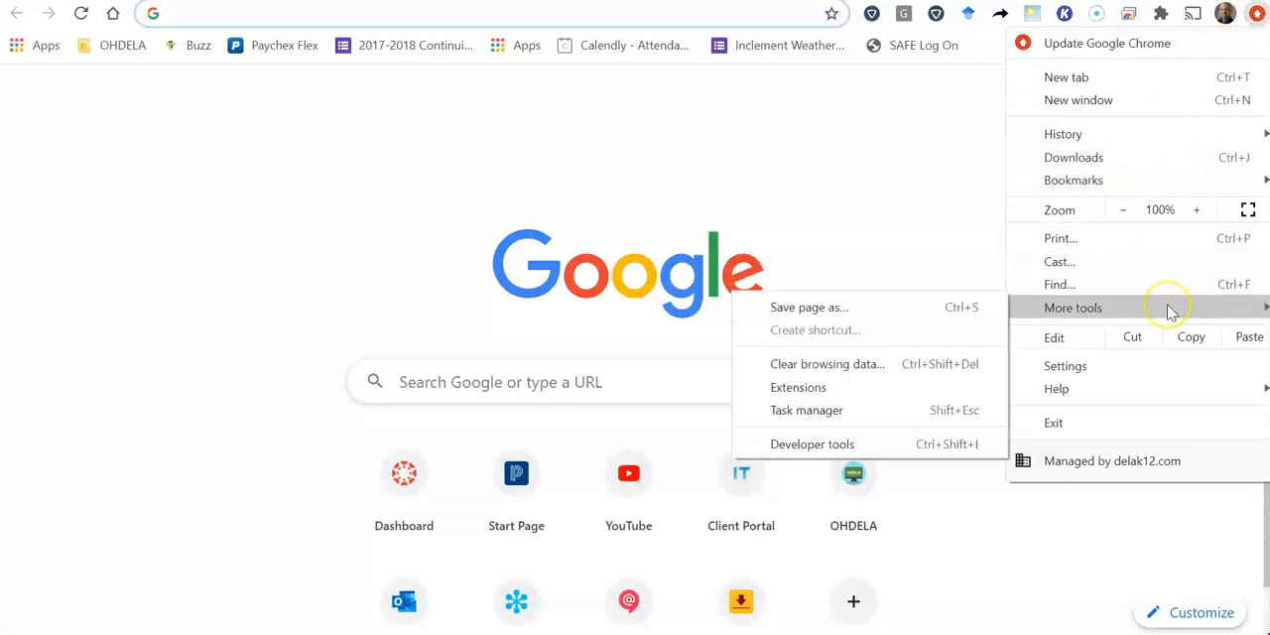
mouse_move(827, 364)
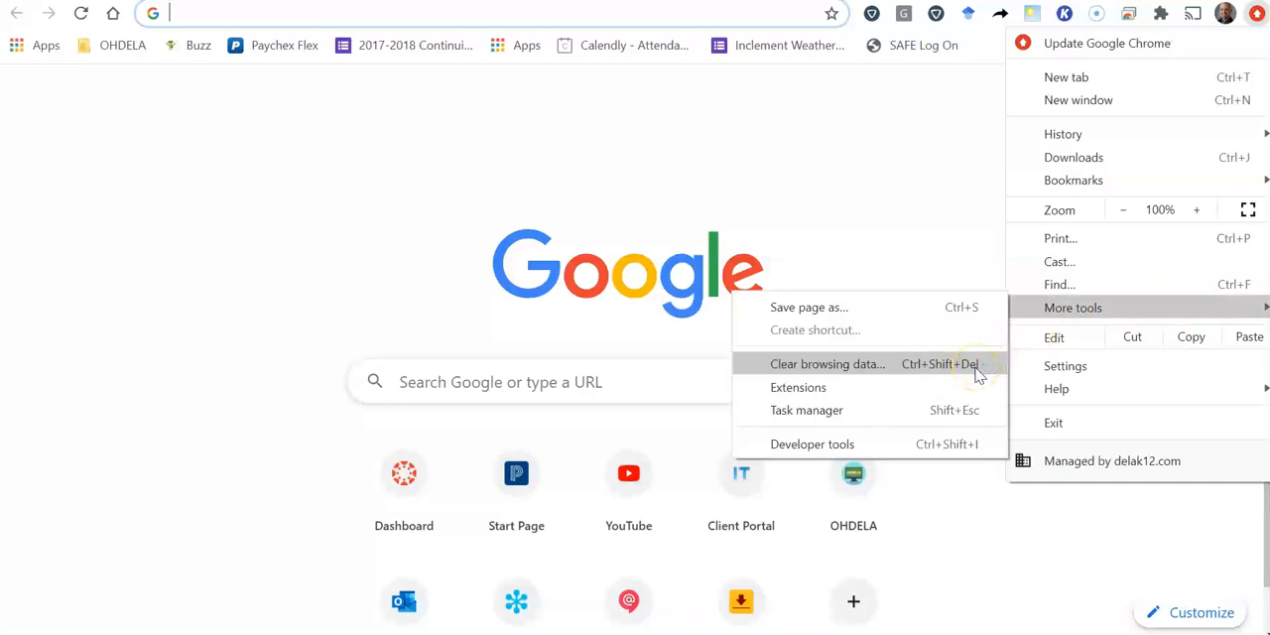
click(828, 363)
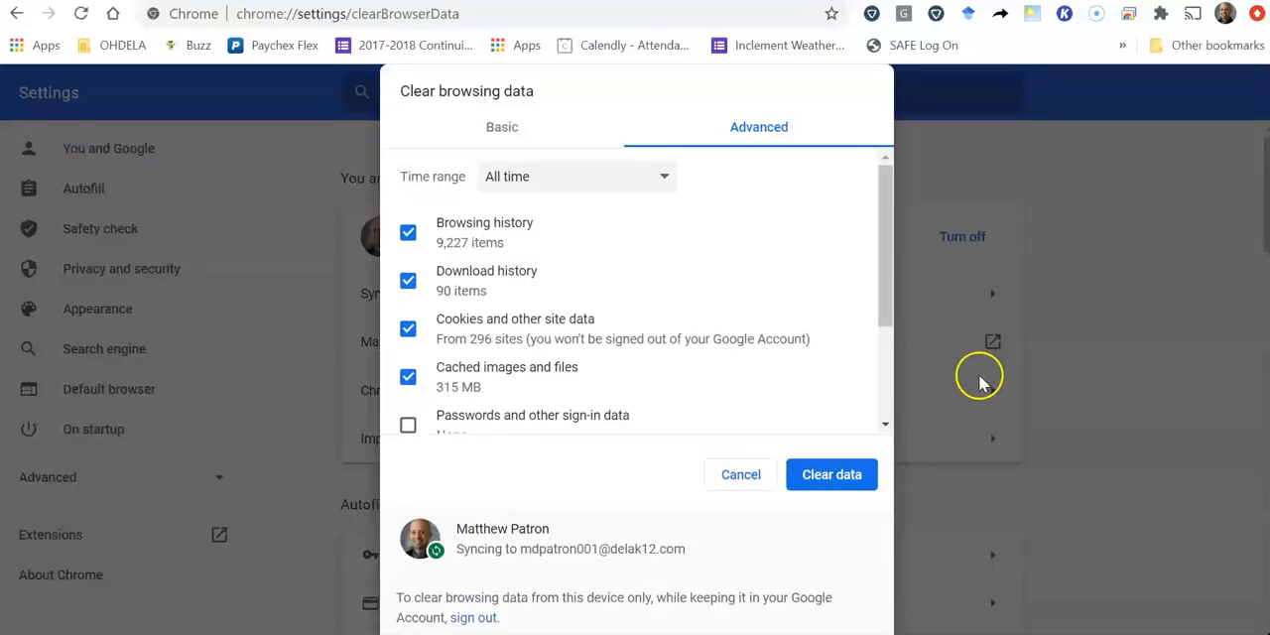
mouse_move(688, 311)
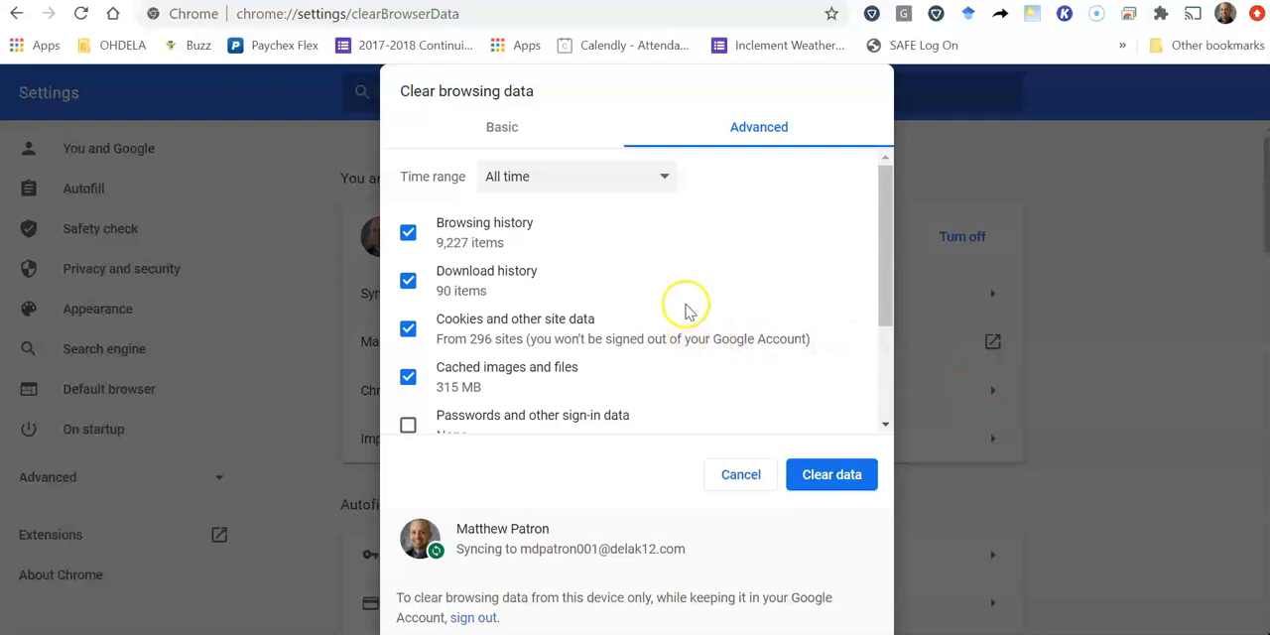
mouse_move(632, 278)
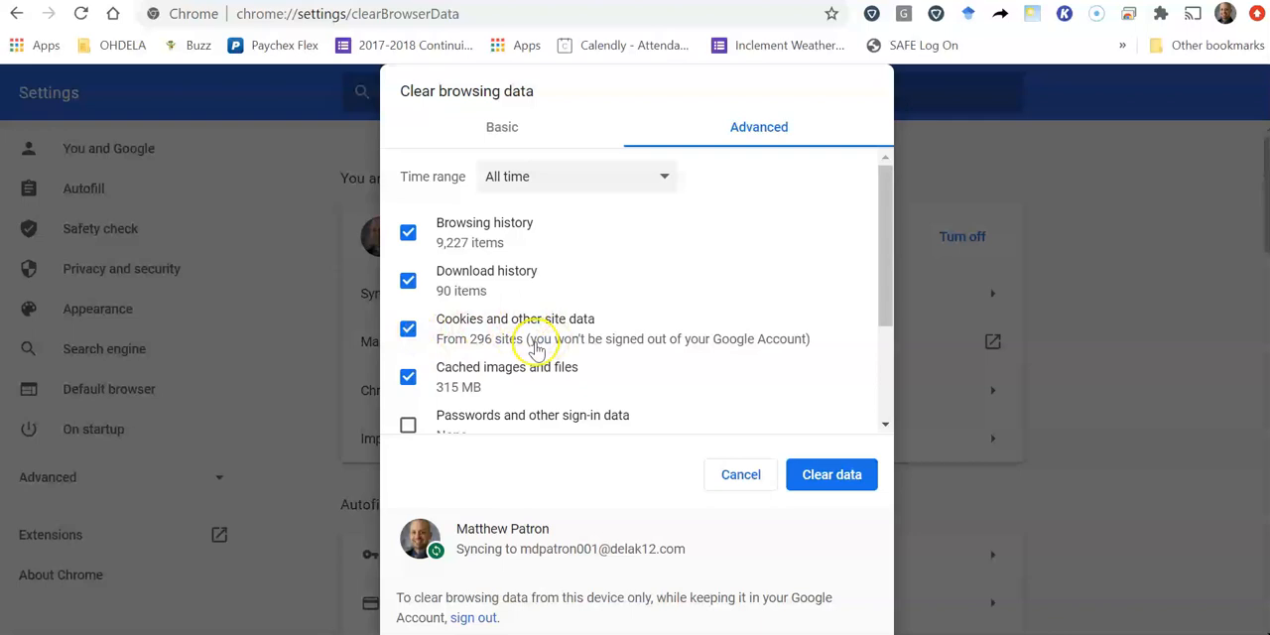
Step: Scroll the Advanced tab to review the checked data: 9,227 history items, 90 downloads, cookies, 315 MB cache
scroll(down, 3)
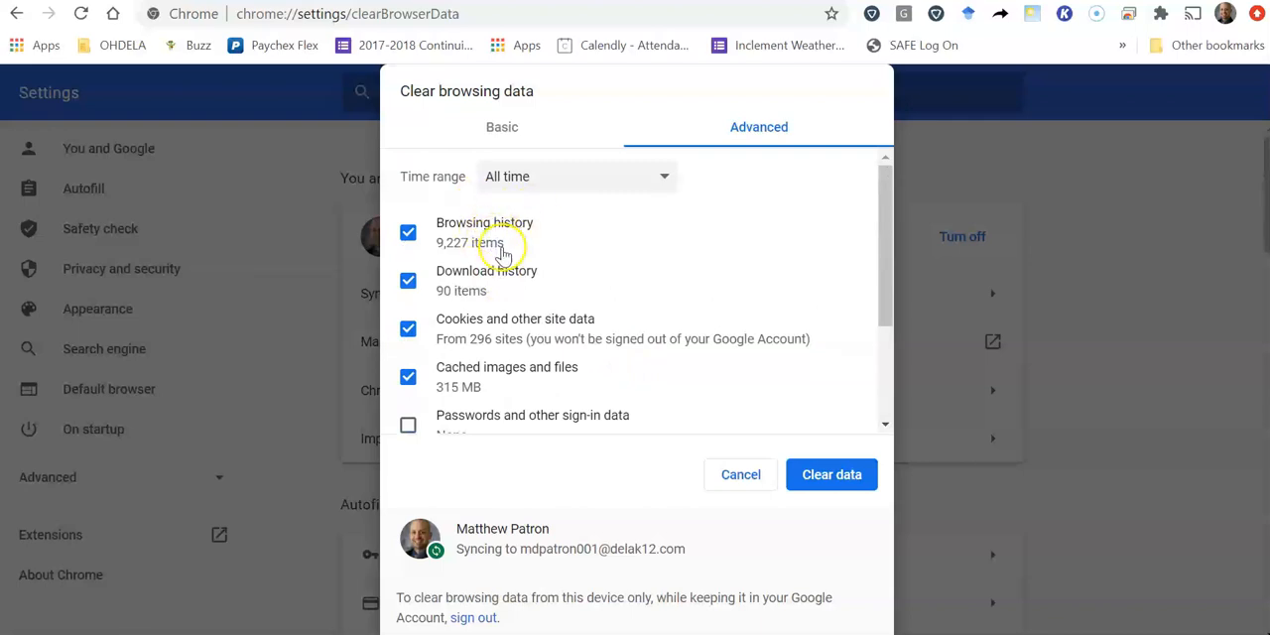
mouse_move(671, 183)
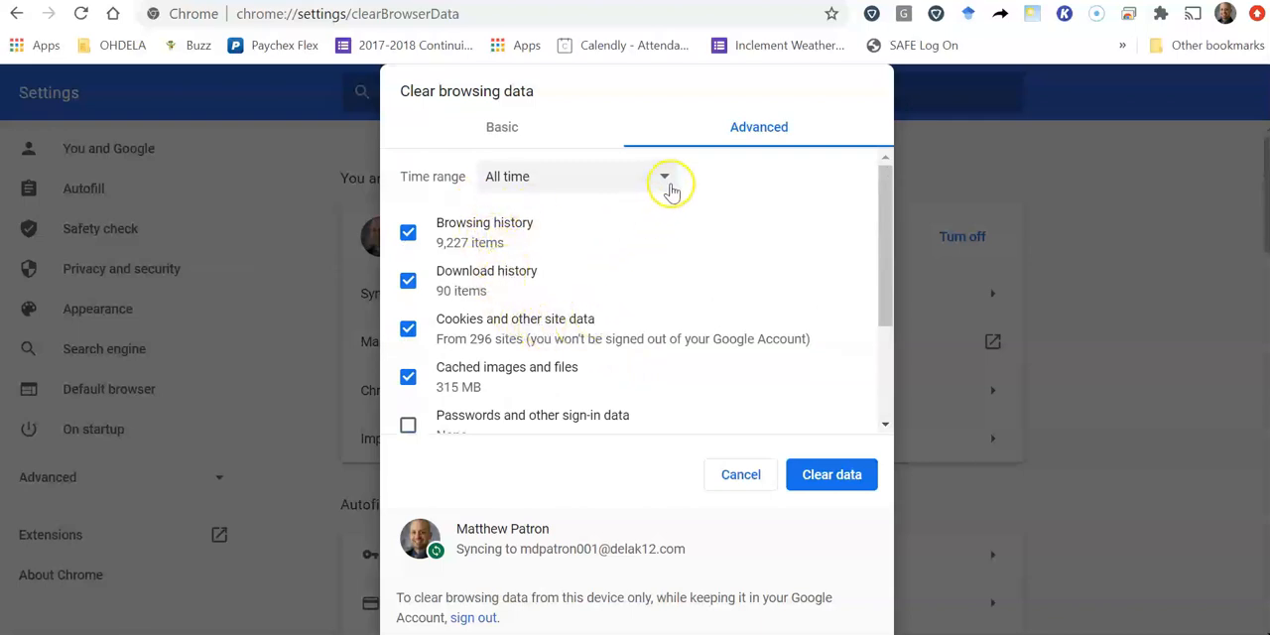
Step: Uncheck Browsing history in the Advanced tab, keeping All time selected
click(663, 175)
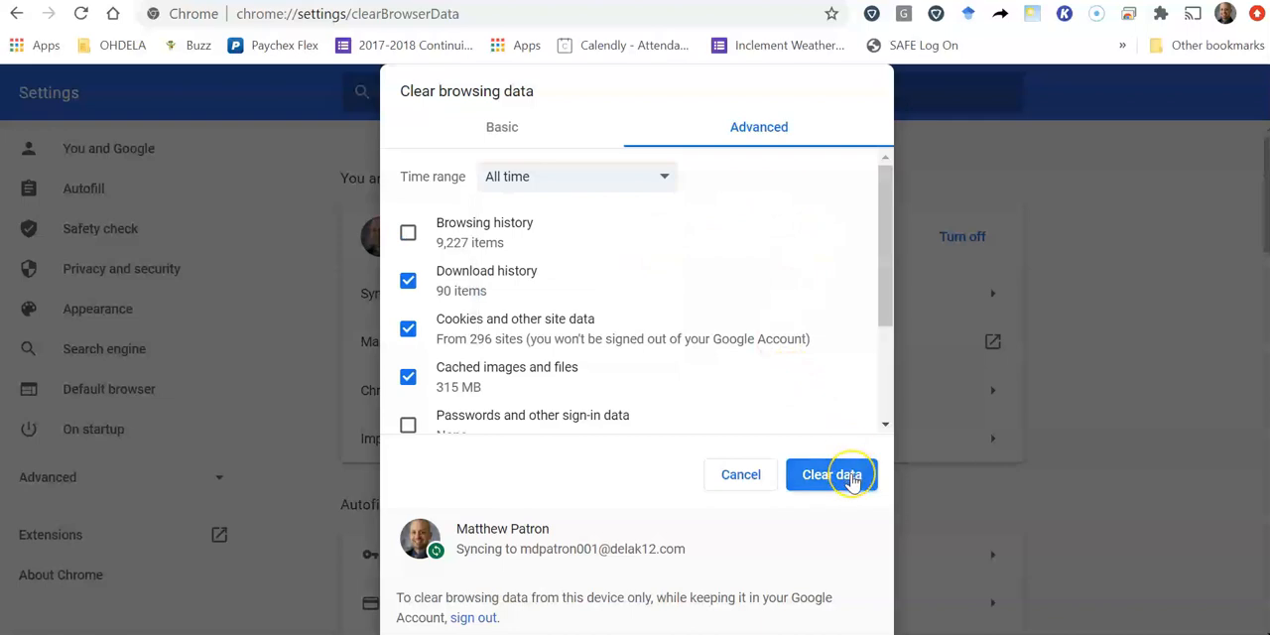
mouse_move(908, 328)
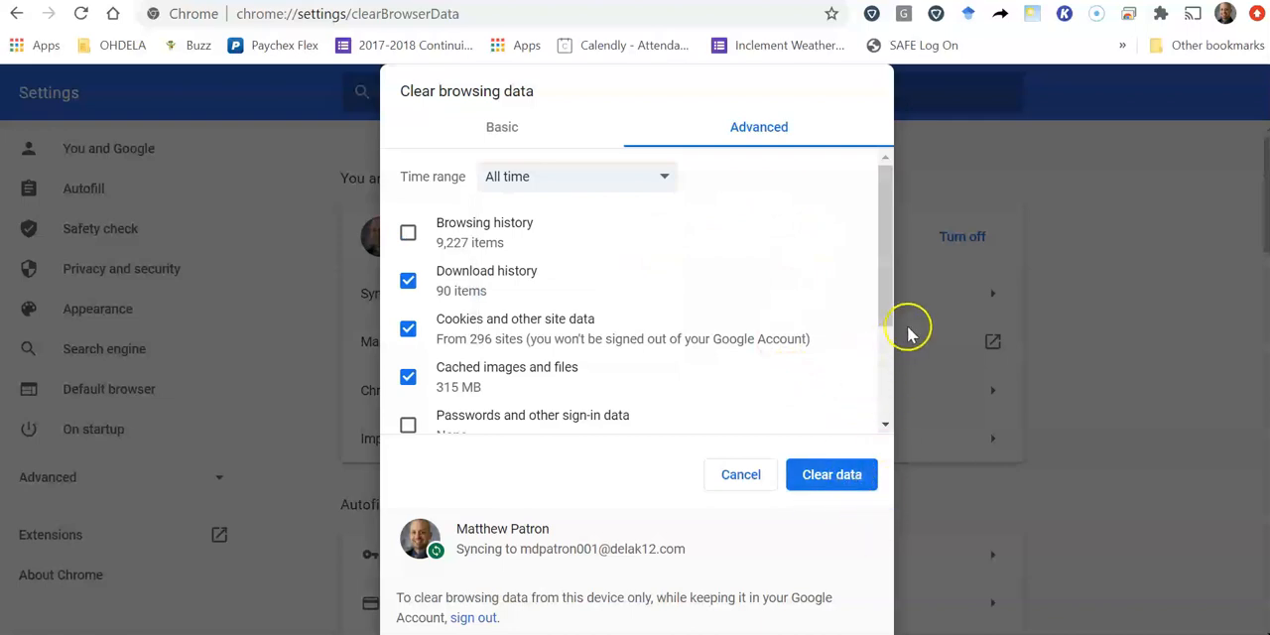
mouse_move(1089, 284)
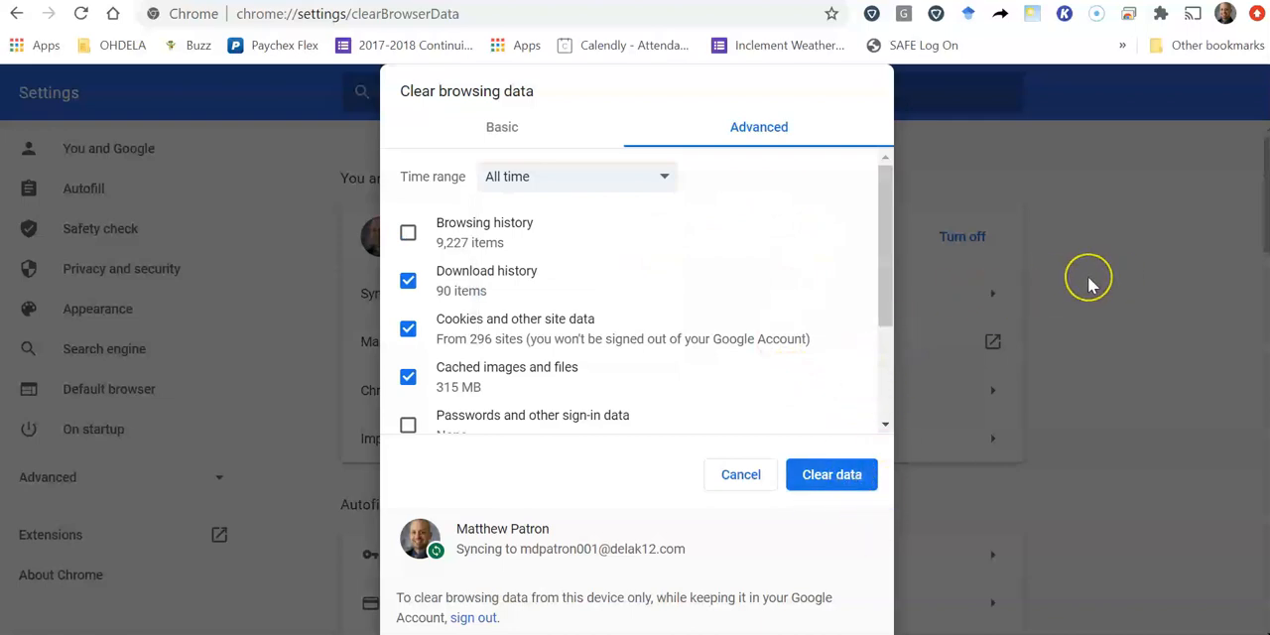
mouse_move(1091, 278)
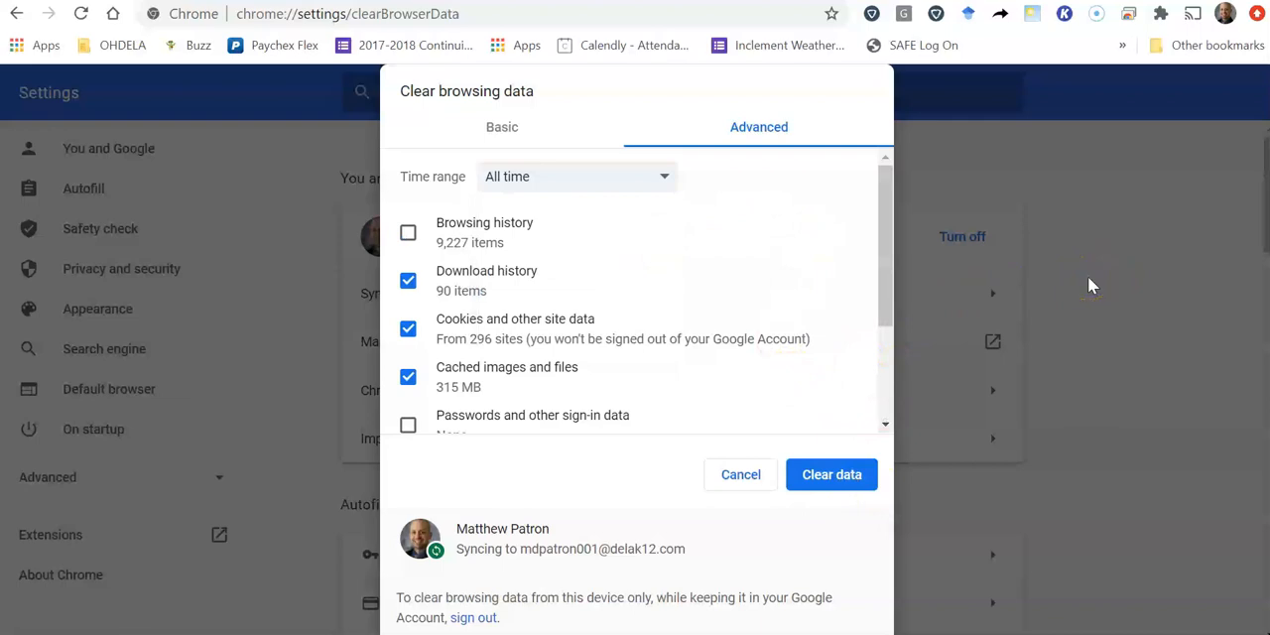